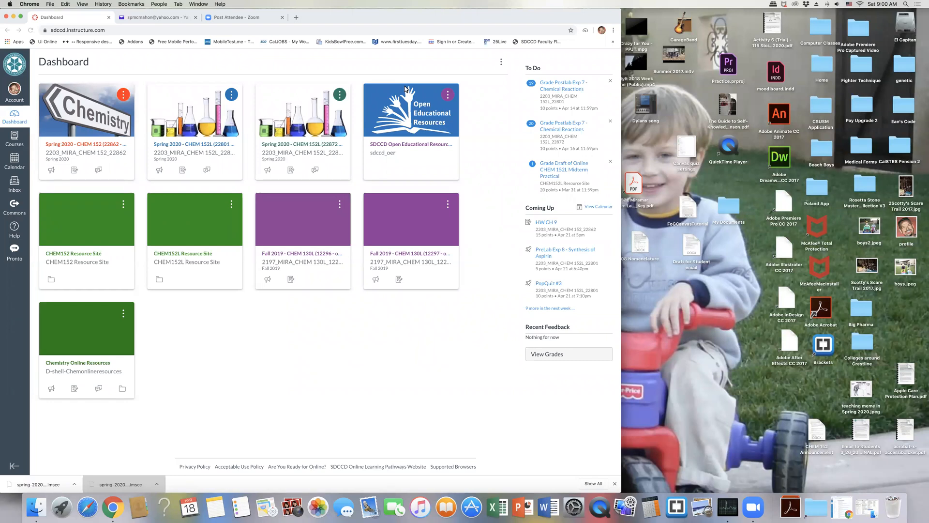
{"action": "mouse_move", "coordinate": [417, 140]}
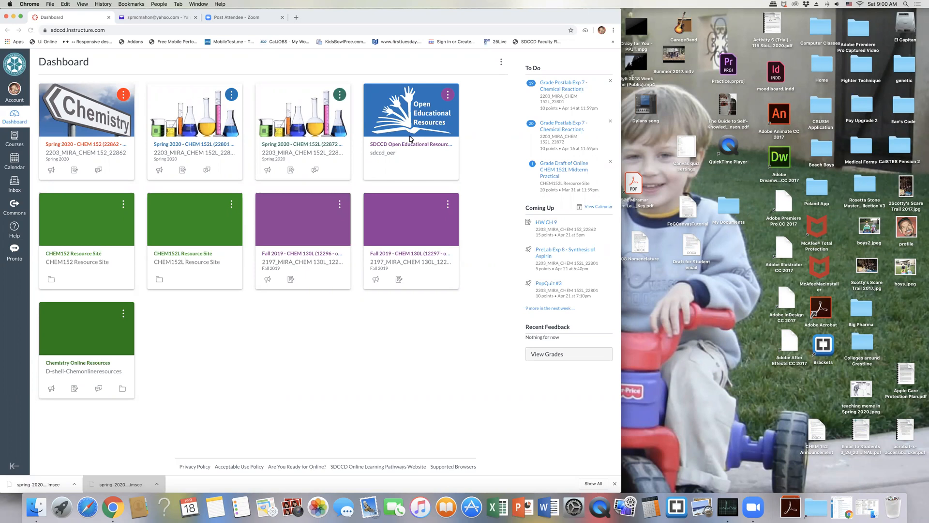
{"action": "mouse_move", "coordinate": [238, 151]}
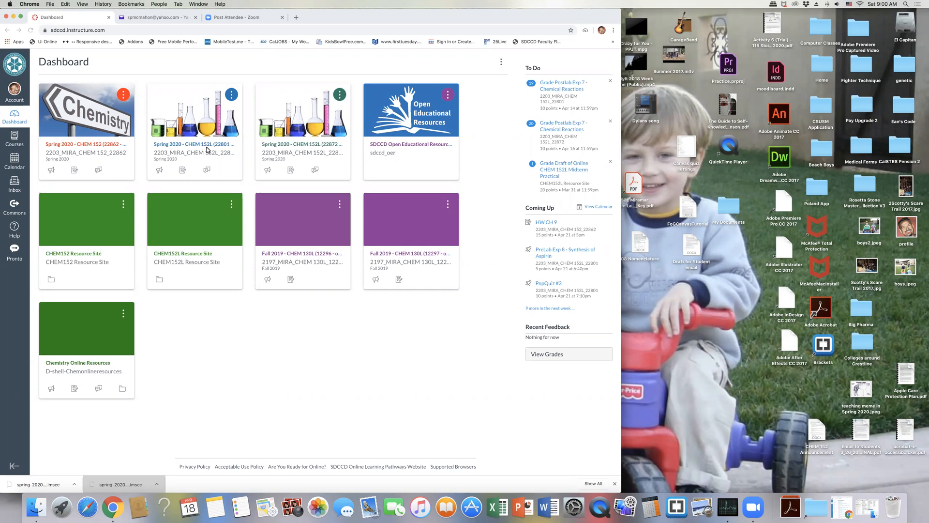
{"action": "mouse_move", "coordinate": [260, 148]}
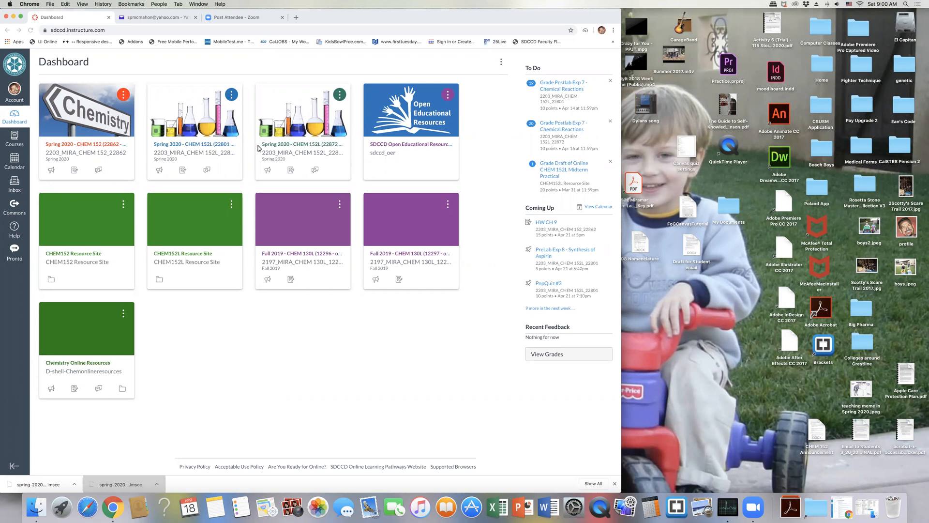
Open the Spring 2020 CHEM 152L (22801) course from the dashboard course card
{"action": "left_click", "coordinate": [184, 145]}
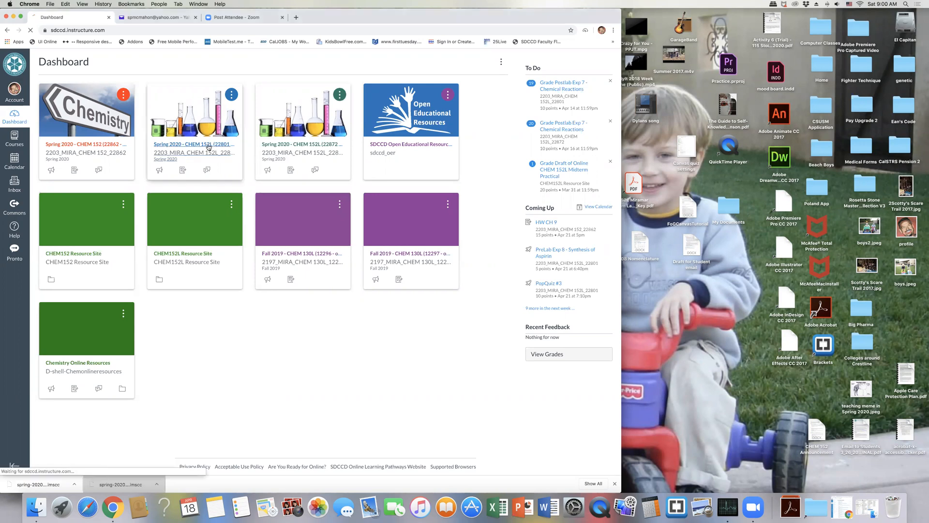
{"action": "left_click", "coordinate": [207, 145]}
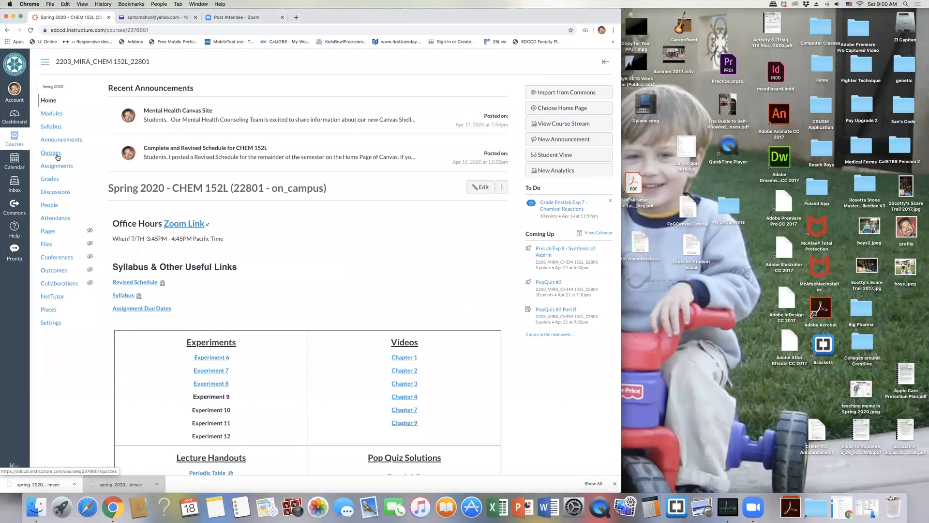
Show the course's Quizzes list scrolled to Pop-Quiz #2, peeking at its options menu
{"action": "left_click", "coordinate": [51, 152]}
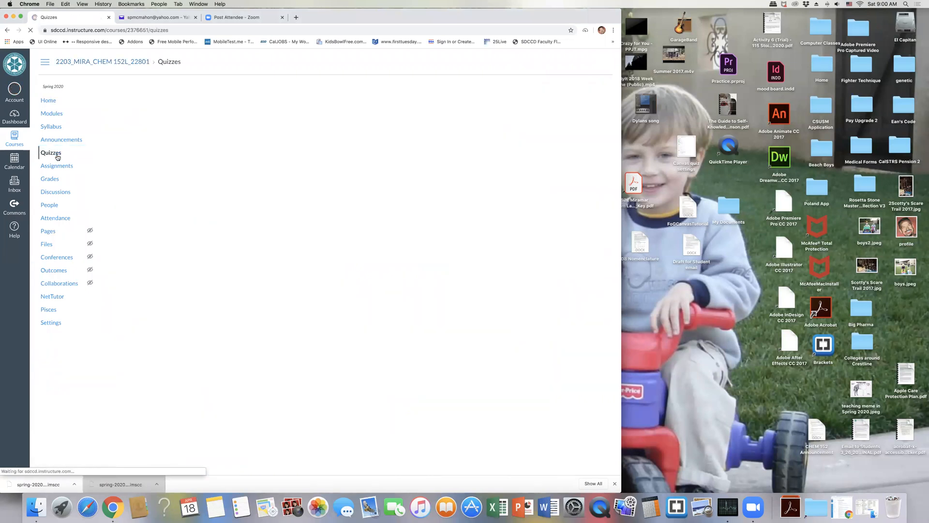
{"action": "left_click", "coordinate": [50, 153]}
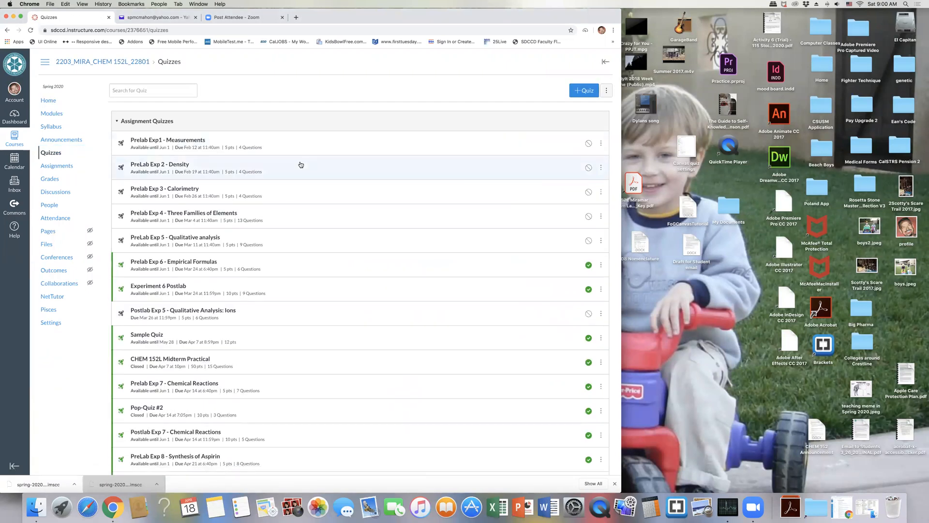
{"action": "scroll", "scroll_direction": "down", "scroll_amount": 3}
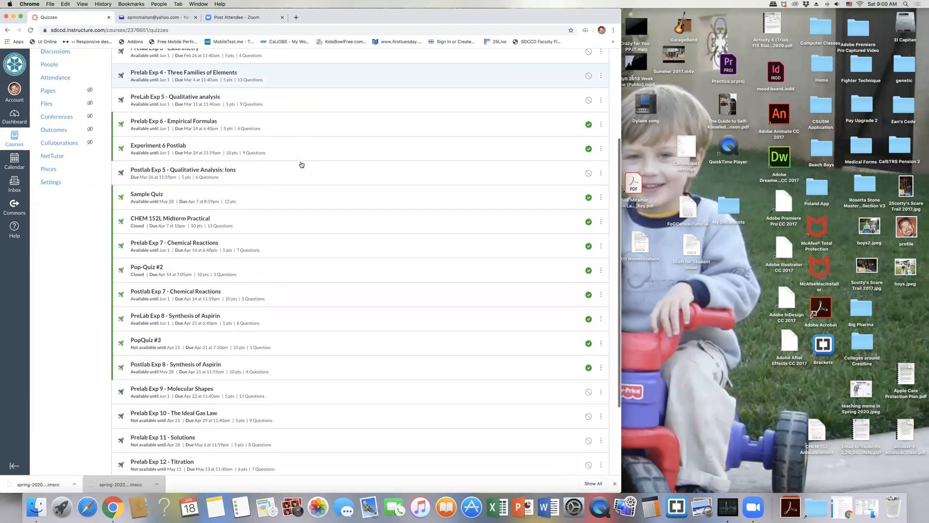
{"action": "scroll", "scroll_direction": "down", "scroll_amount": 3}
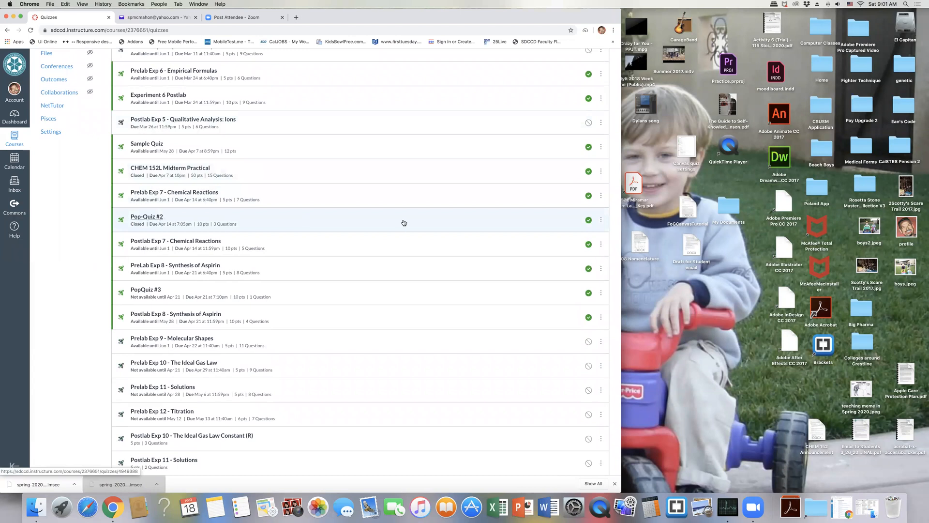
{"action": "left_click", "coordinate": [601, 220]}
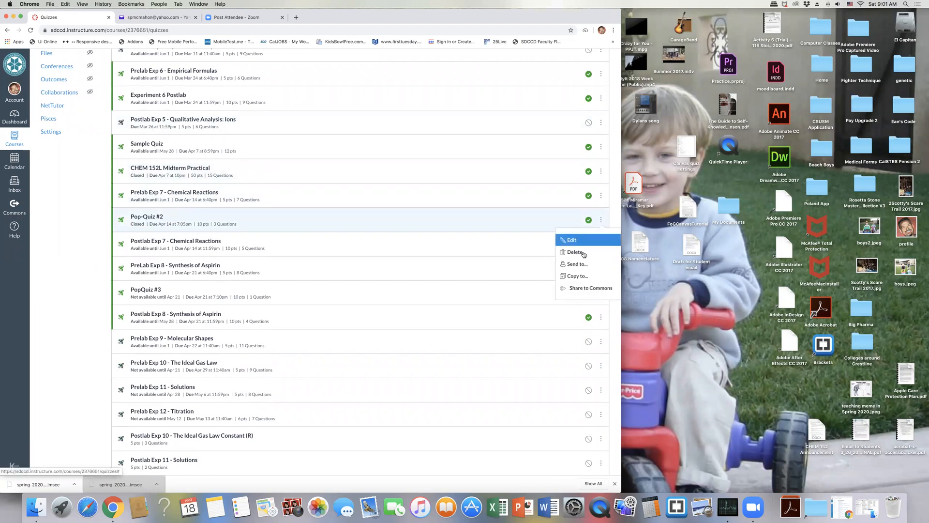
{"action": "left_click", "coordinate": [576, 275]}
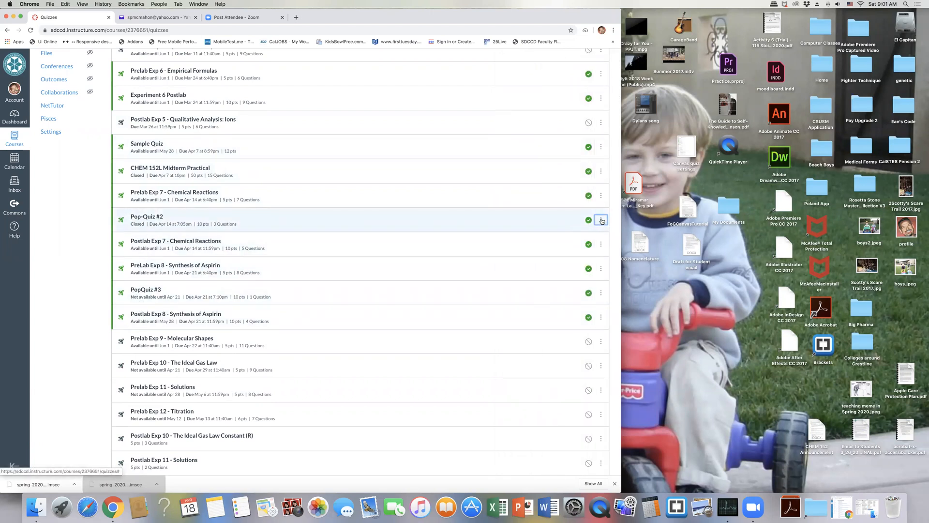
Start Copy To for Pop-Quiz #2 with Chemistry Online Resources as the destination course
{"action": "left_click", "coordinate": [601, 219]}
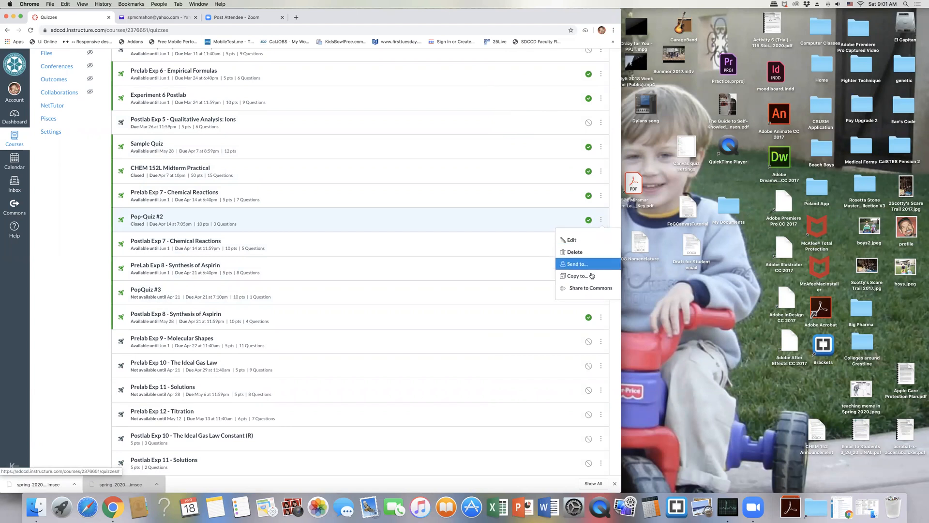
{"action": "left_click", "coordinate": [577, 276]}
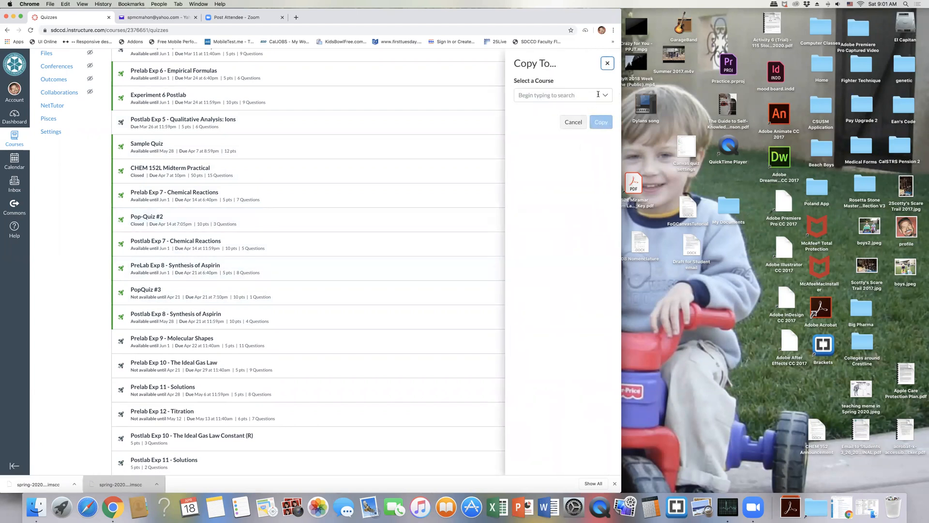
{"action": "left_click", "coordinate": [561, 95]}
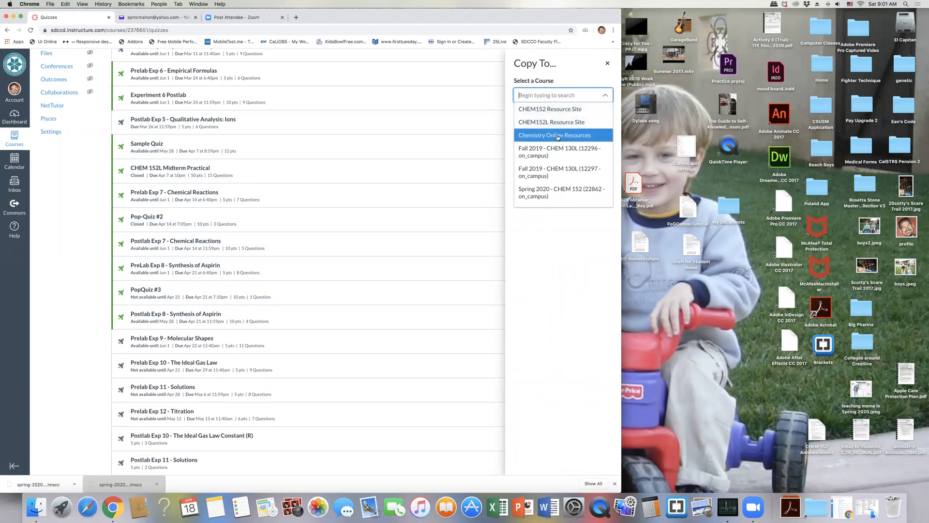
{"action": "mouse_move", "coordinate": [546, 136]}
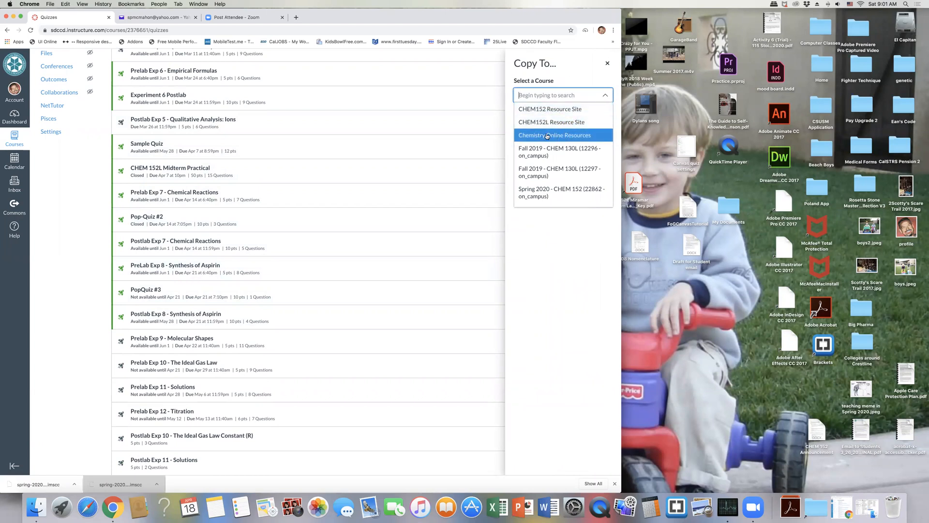
{"action": "left_click", "coordinate": [554, 134]}
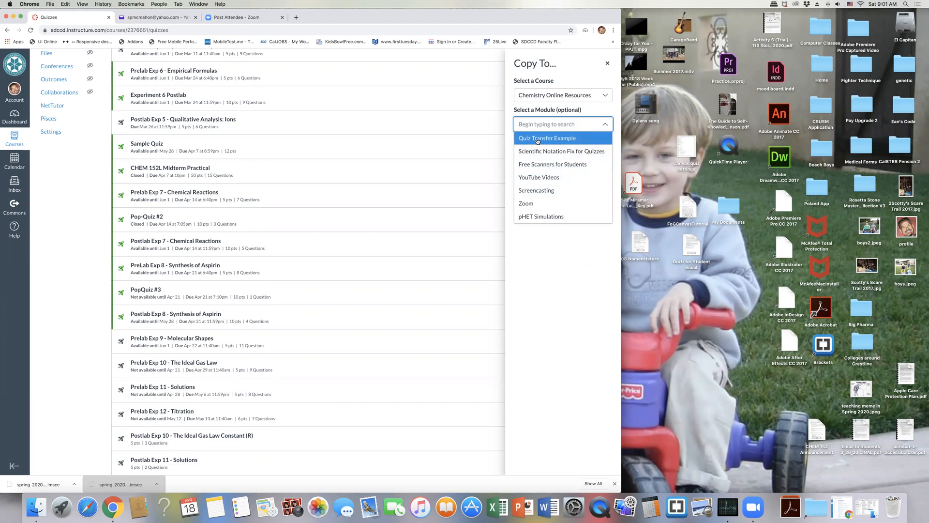
Place the copy in module Quiz Transfer Example, At the Top, and run the copy
{"action": "left_click", "coordinate": [546, 137]}
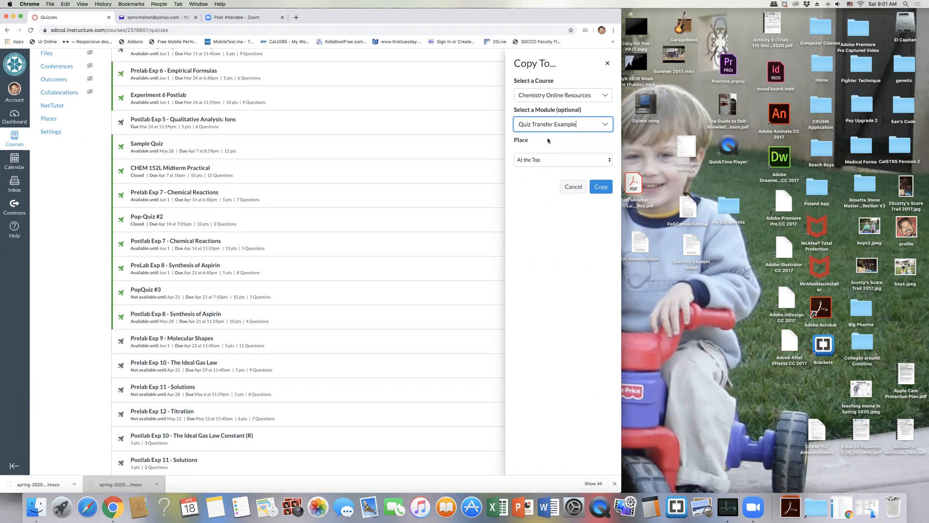
{"action": "left_click", "coordinate": [561, 159]}
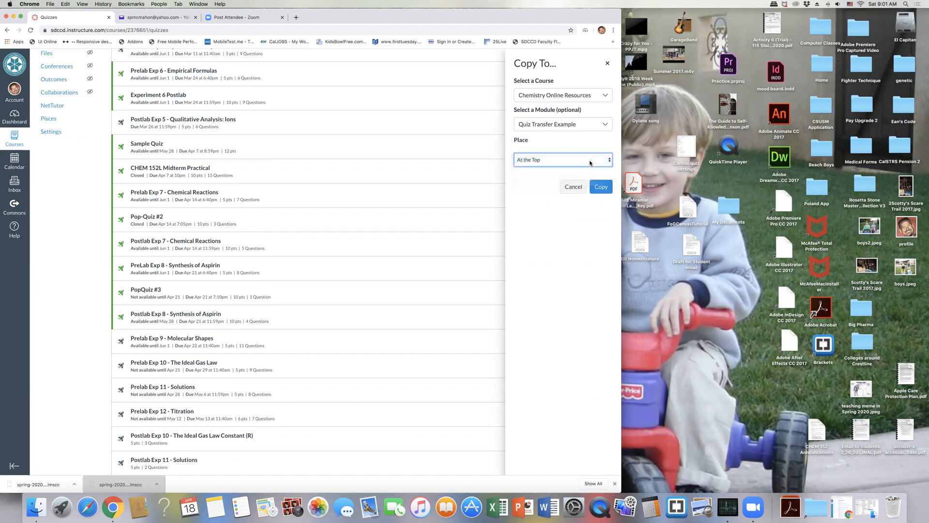
{"action": "left_click", "coordinate": [600, 186]}
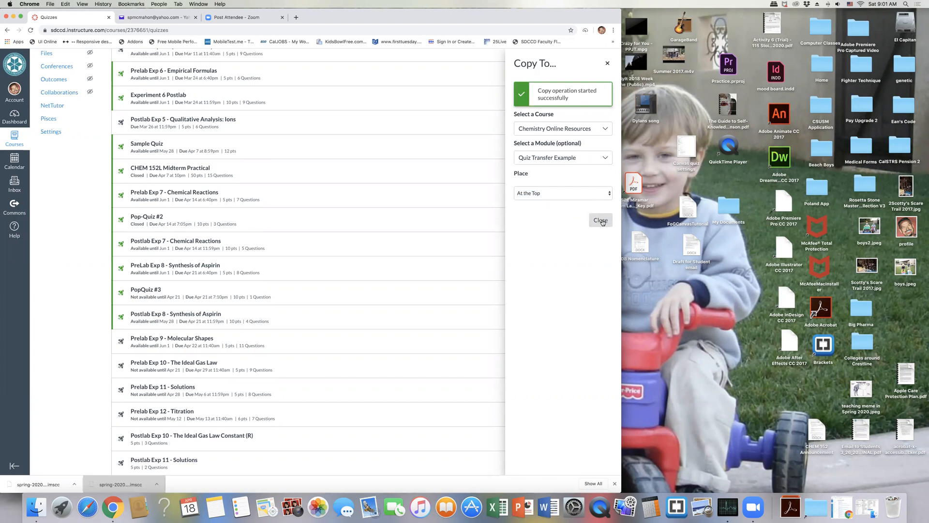
{"action": "left_click", "coordinate": [600, 221]}
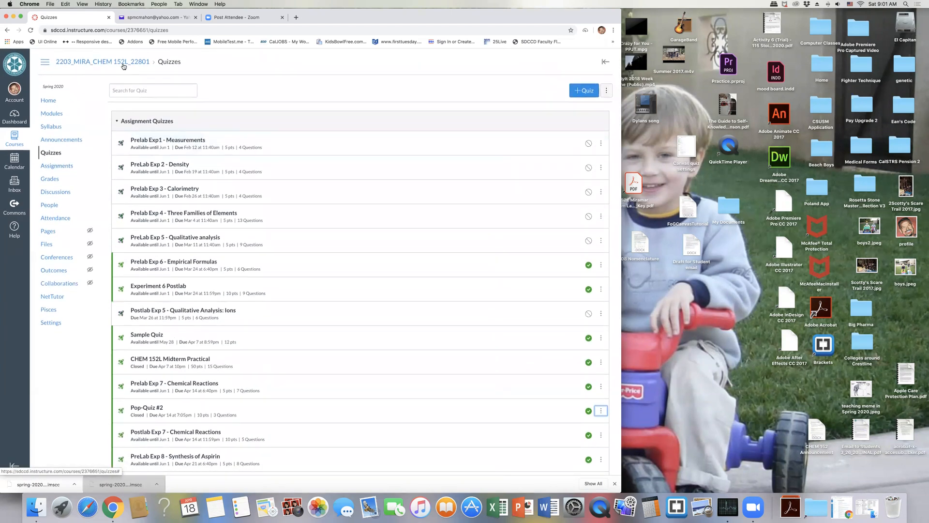
Return to the dashboard and open the Chemistry Online Resources course's Modules page
{"action": "left_click", "coordinate": [15, 117]}
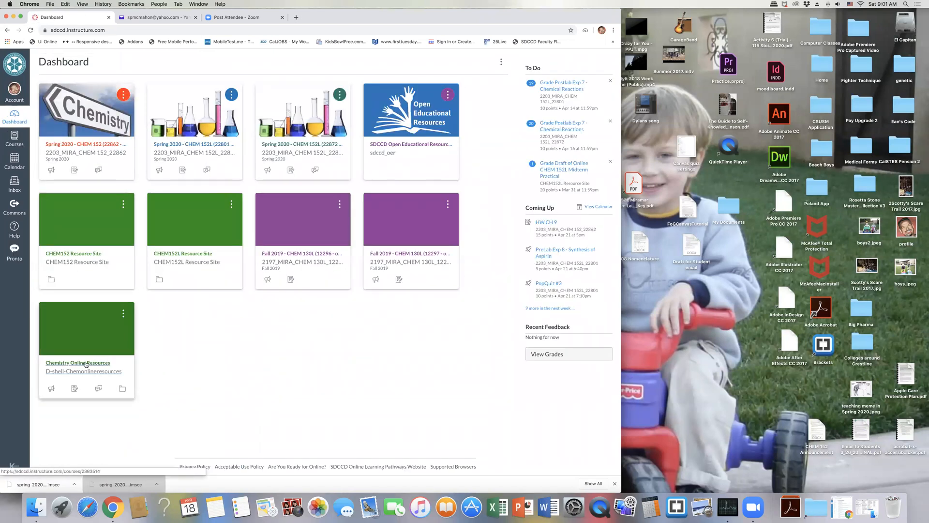
{"action": "left_click", "coordinate": [77, 362]}
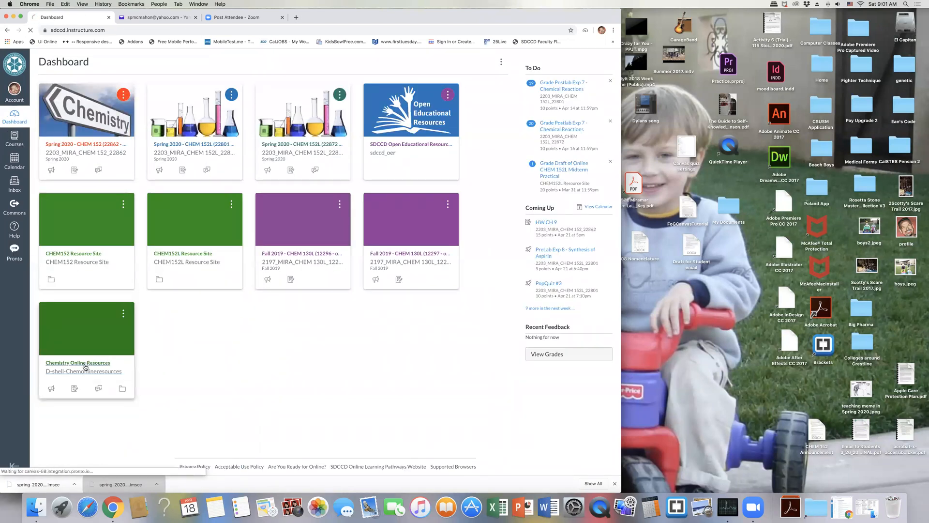
{"action": "left_click", "coordinate": [77, 362]}
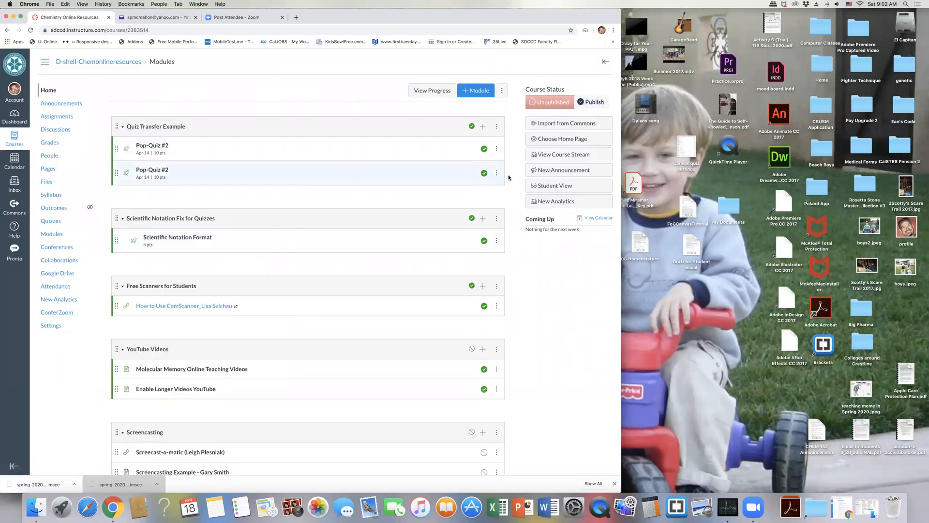
Remove the second Pop-Quiz #2 entry from the Quiz Transfer Example module
{"action": "left_click", "coordinate": [497, 173]}
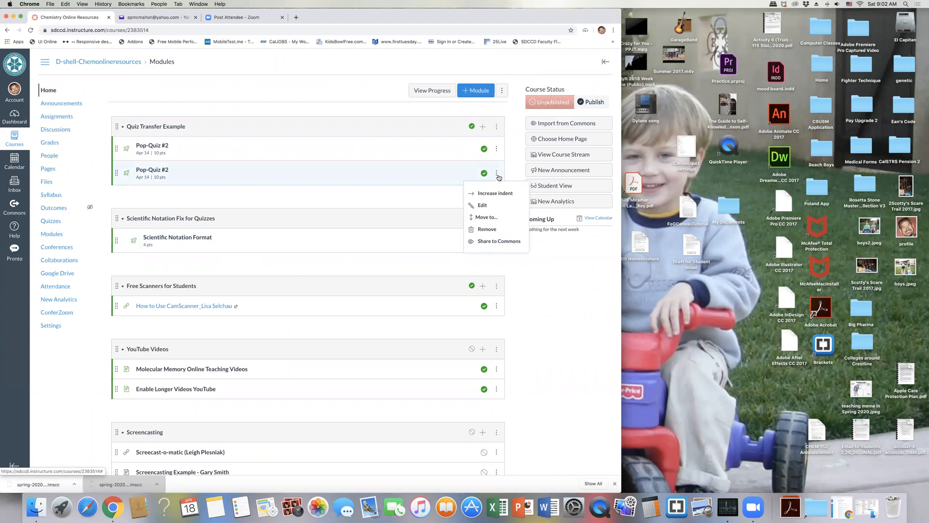
{"action": "left_click", "coordinate": [487, 229]}
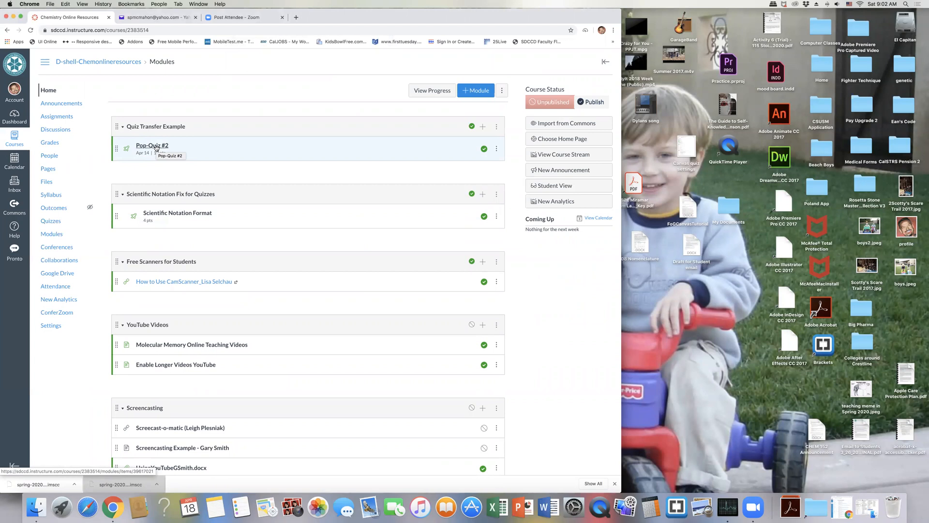
{"action": "mouse_move", "coordinate": [260, 154]}
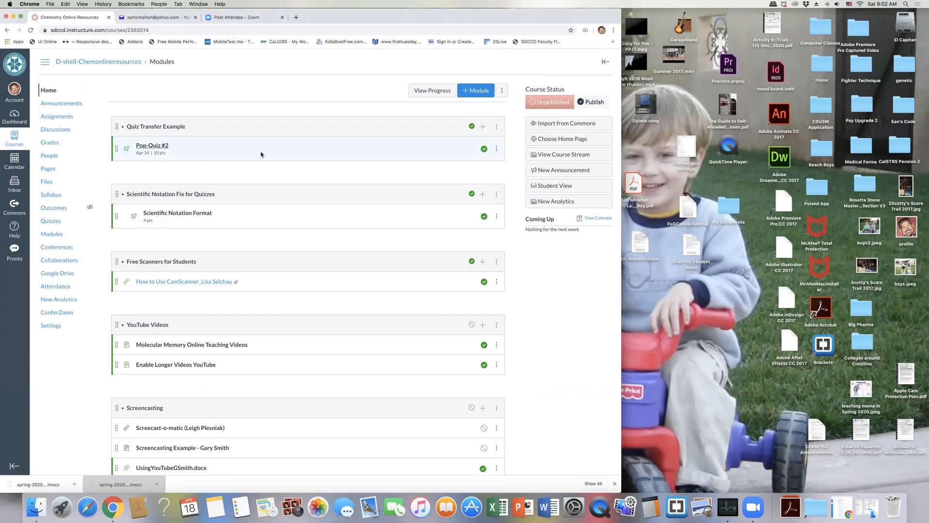